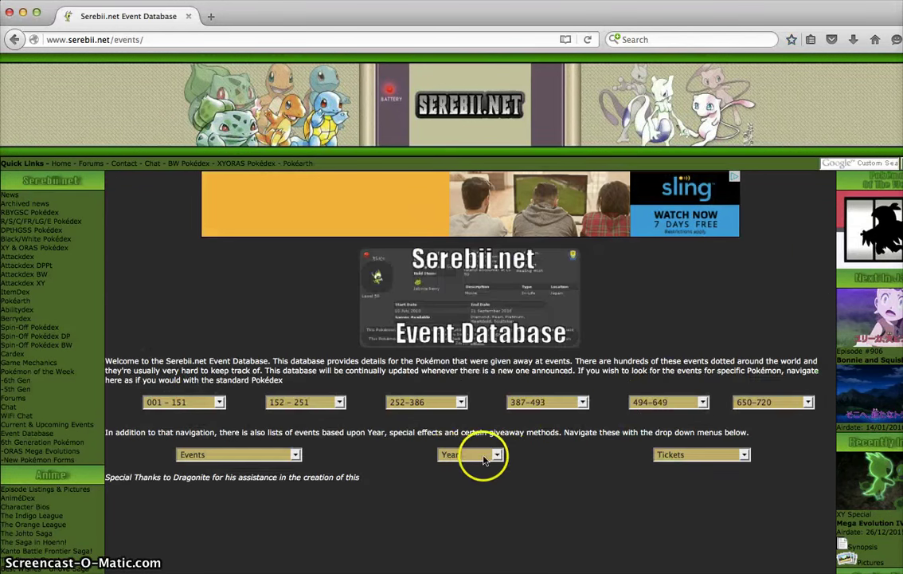
# Choose 2016 from the Event Database year list to show that year's distributions
pyautogui.click(470, 454)
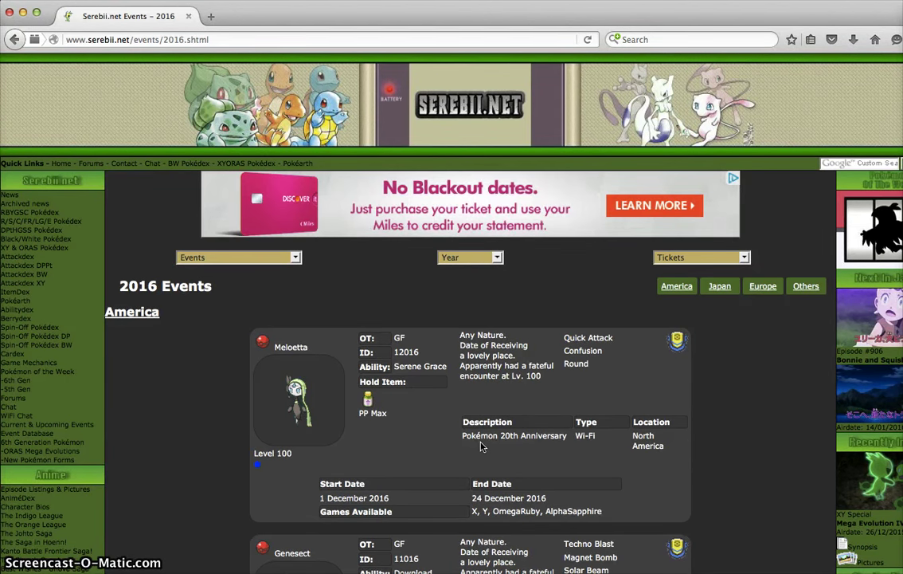
# Scroll the America listings past Arceus, Shaymin, Manaphy, Darkrai and Jirachi to Celebi and Mew
pyautogui.scroll(-3)
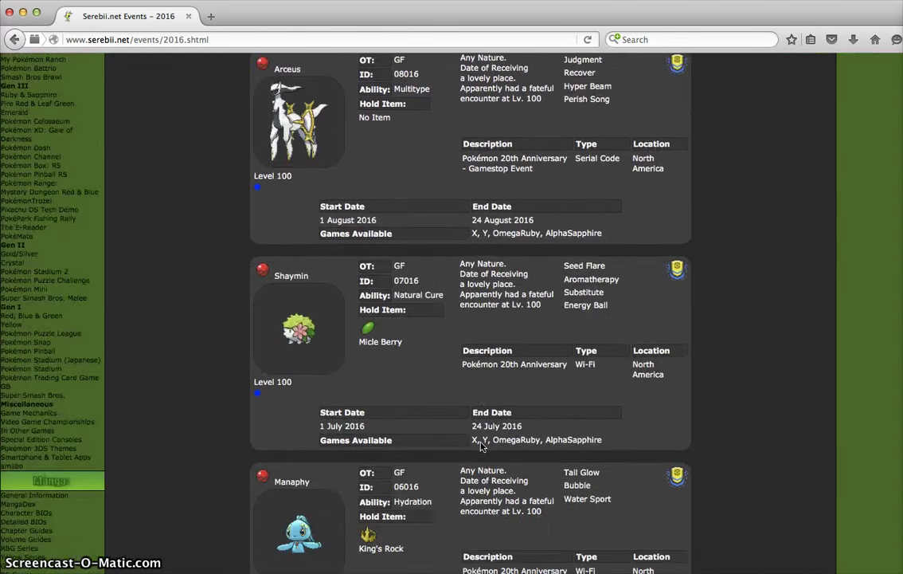
pyautogui.scroll(-3)
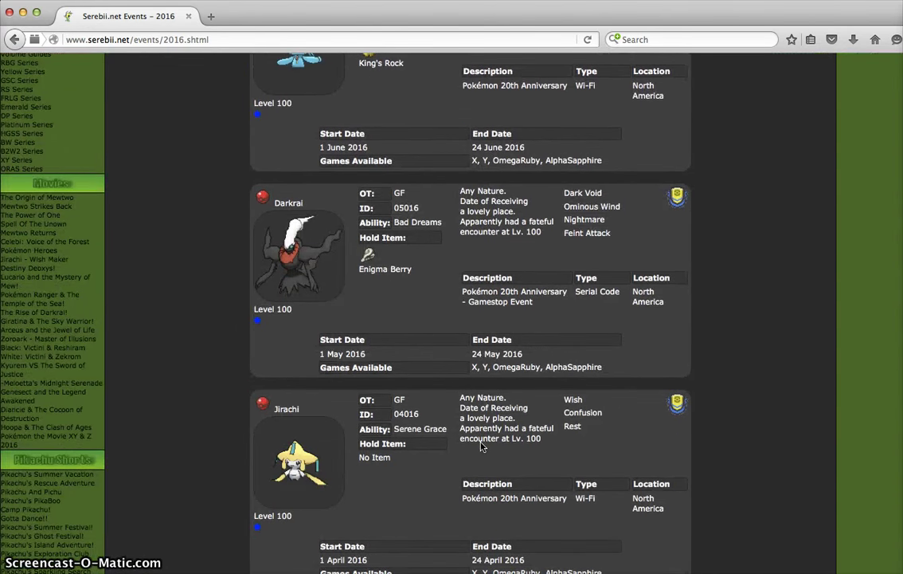
pyautogui.scroll(-3)
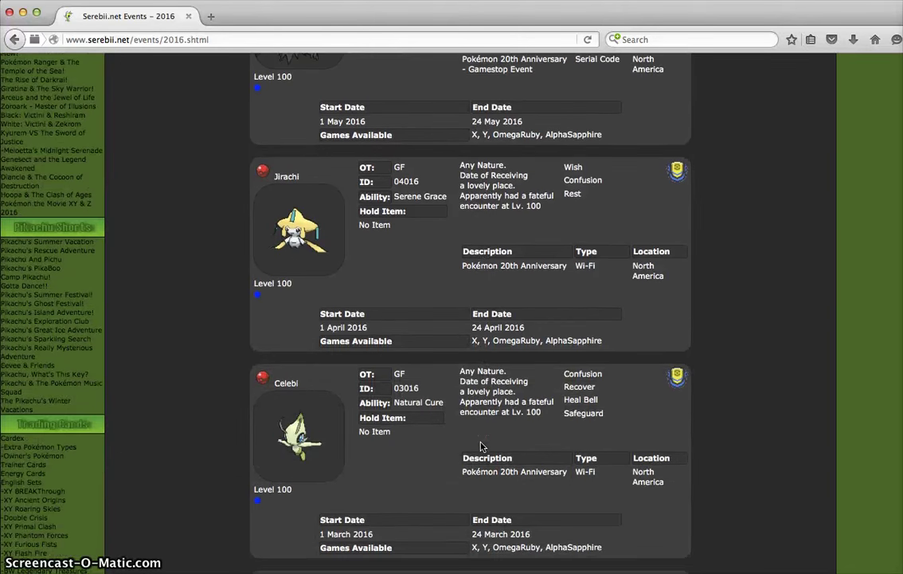
pyautogui.scroll(-3)
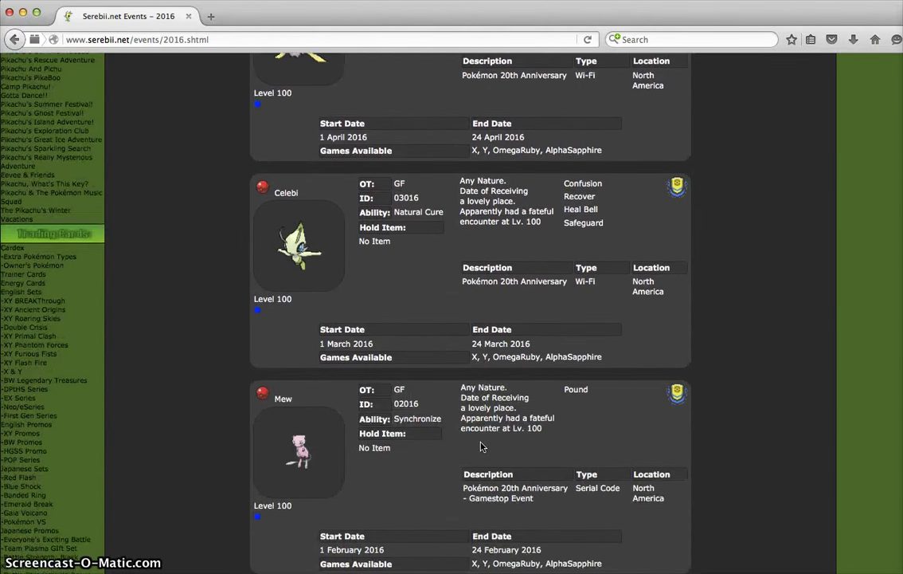
pyautogui.scroll(-3)
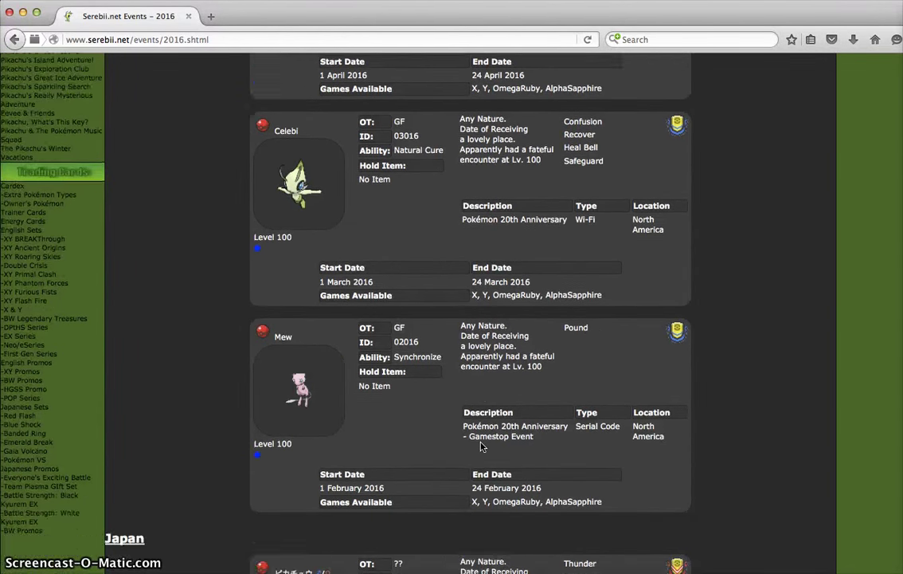
pyautogui.scroll(-3)
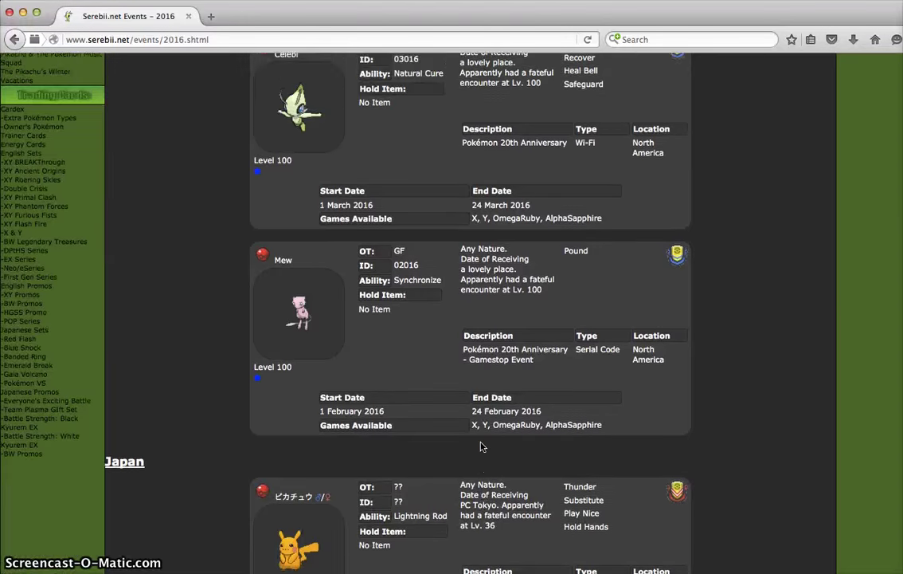
pyautogui.scroll(3)
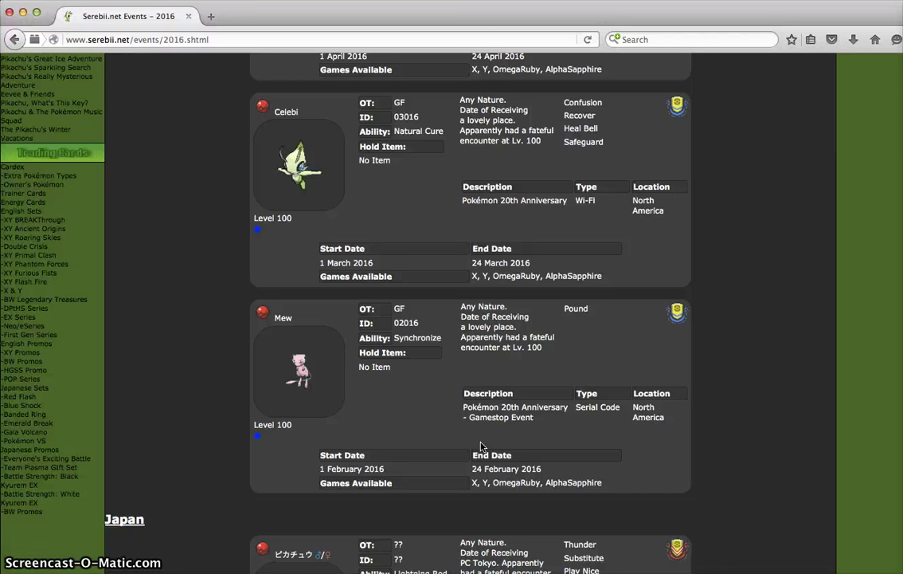
# Scroll back up from Celebi to the Darkrai and Jirachi event entries
pyautogui.scroll(3)
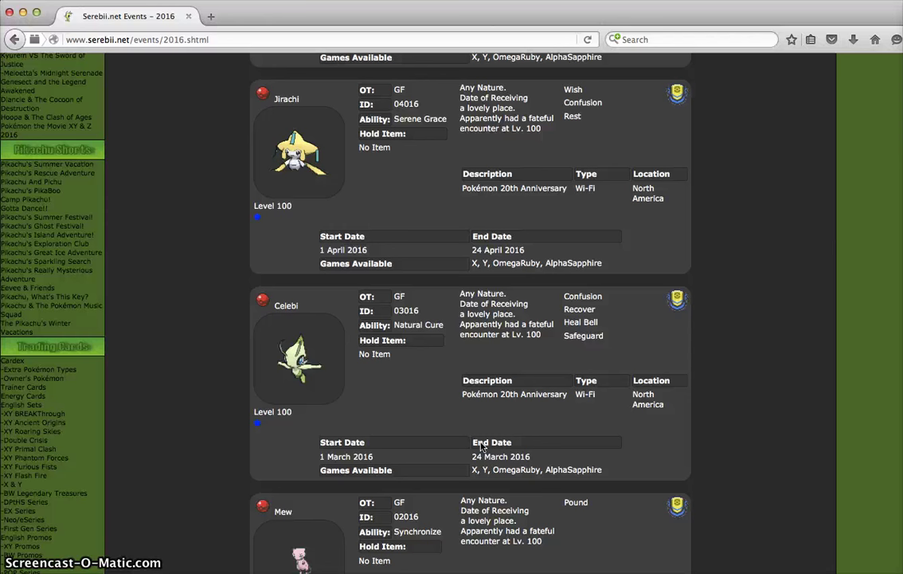
pyautogui.scroll(3)
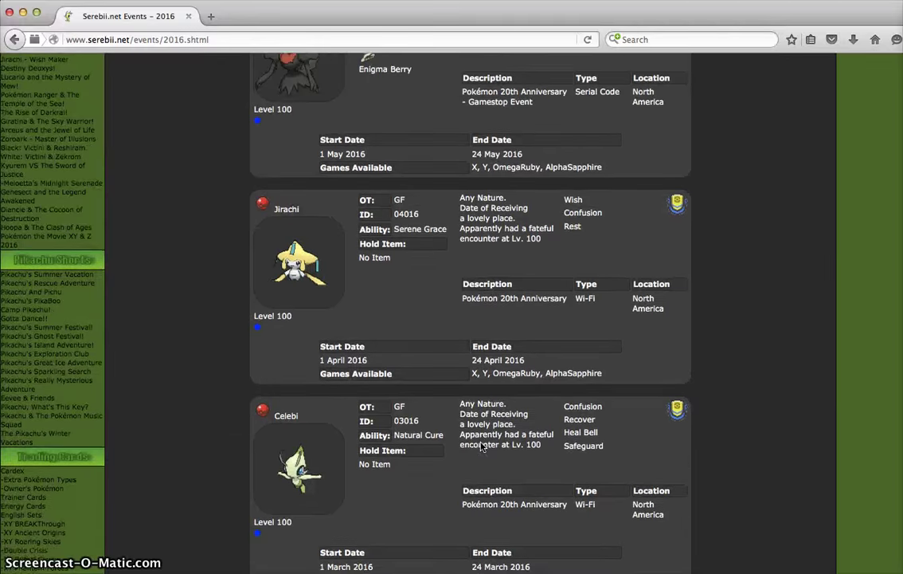
pyautogui.scroll(-3)
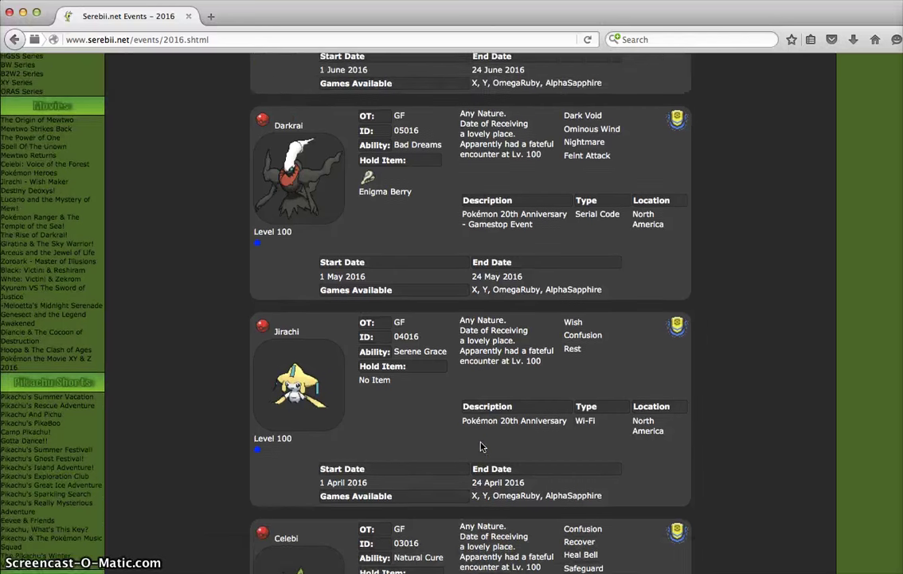
# Scroll up from Darkrai toward the Shaymin and Manaphy event entries
pyautogui.scroll(-3)
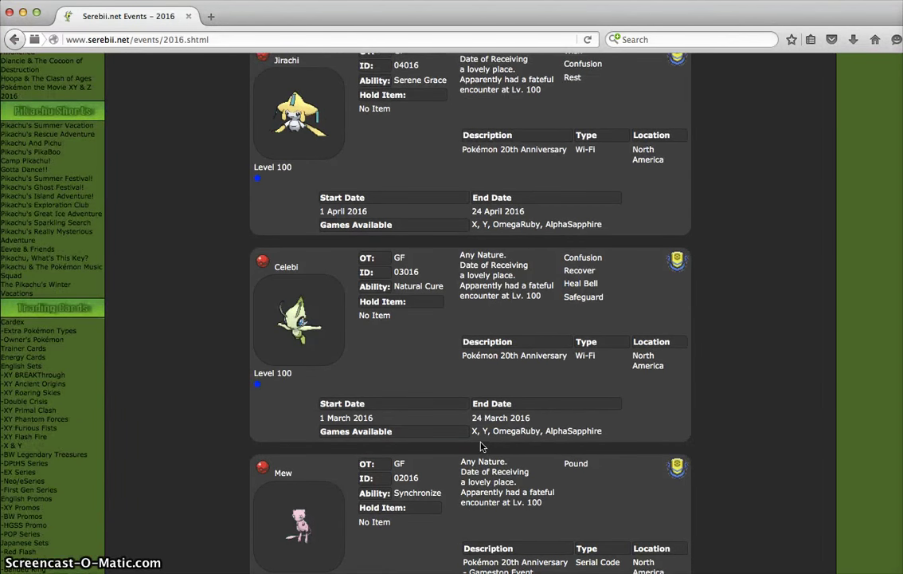
pyautogui.scroll(3)
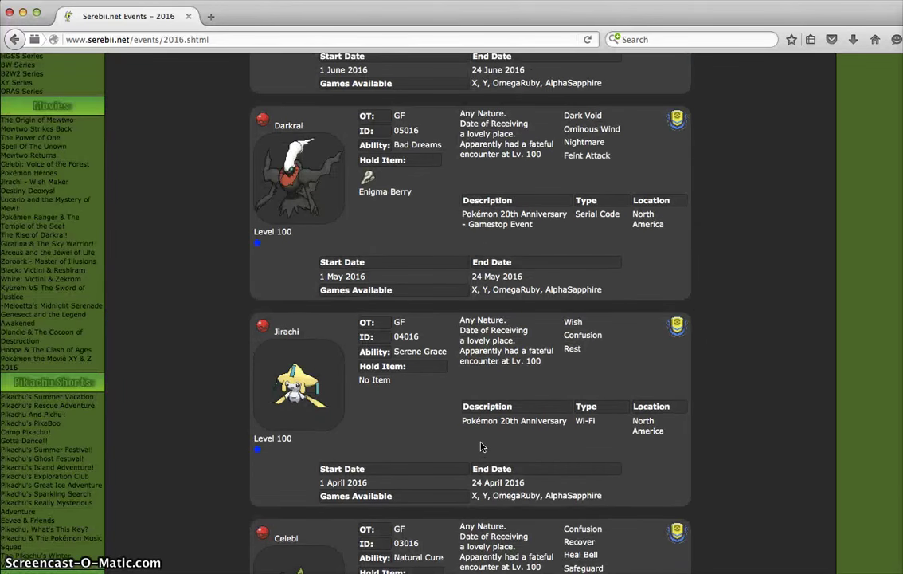
pyautogui.scroll(-3)
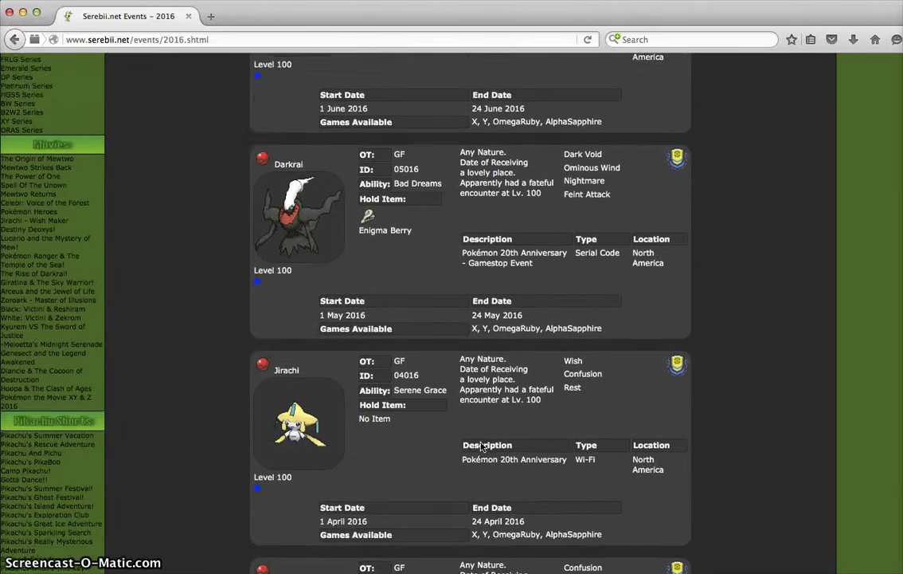
pyautogui.scroll(3)
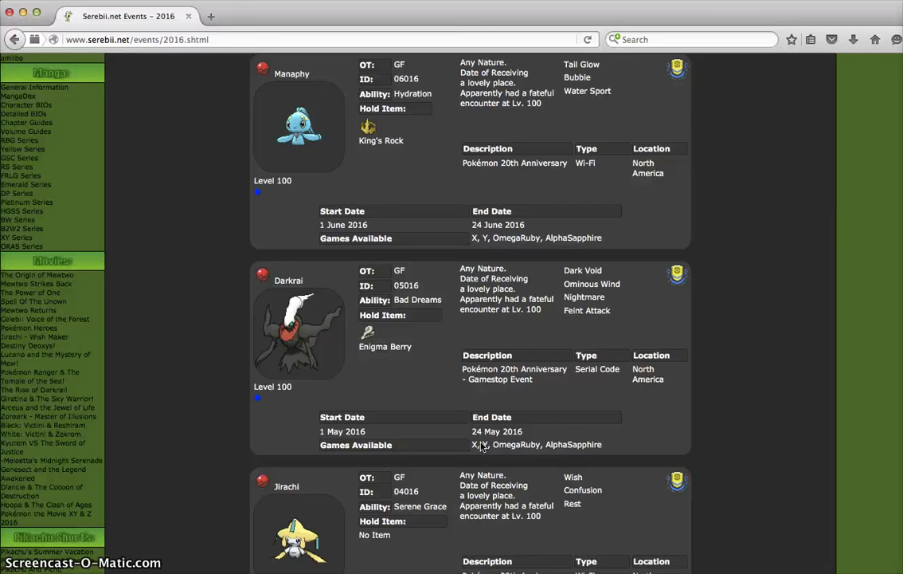
pyautogui.scroll(3)
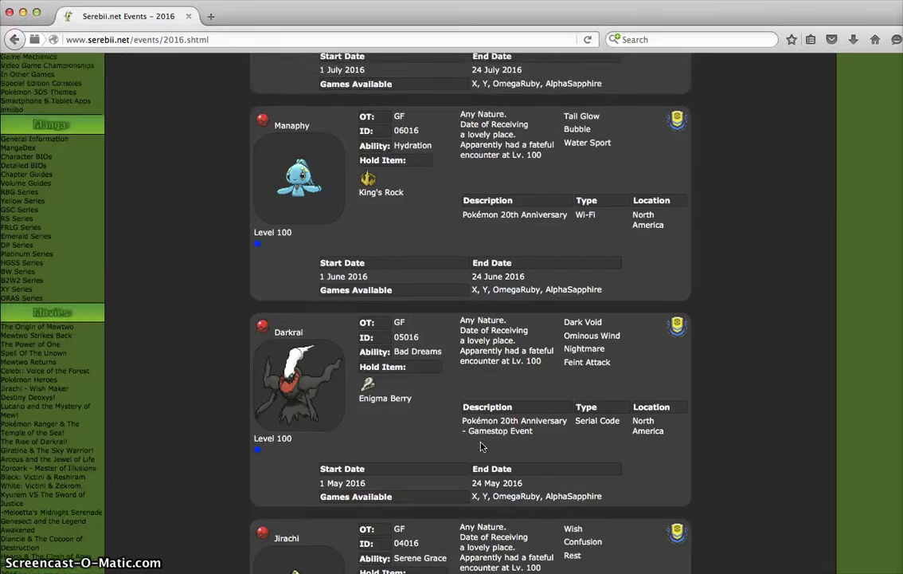
pyautogui.scroll(3)
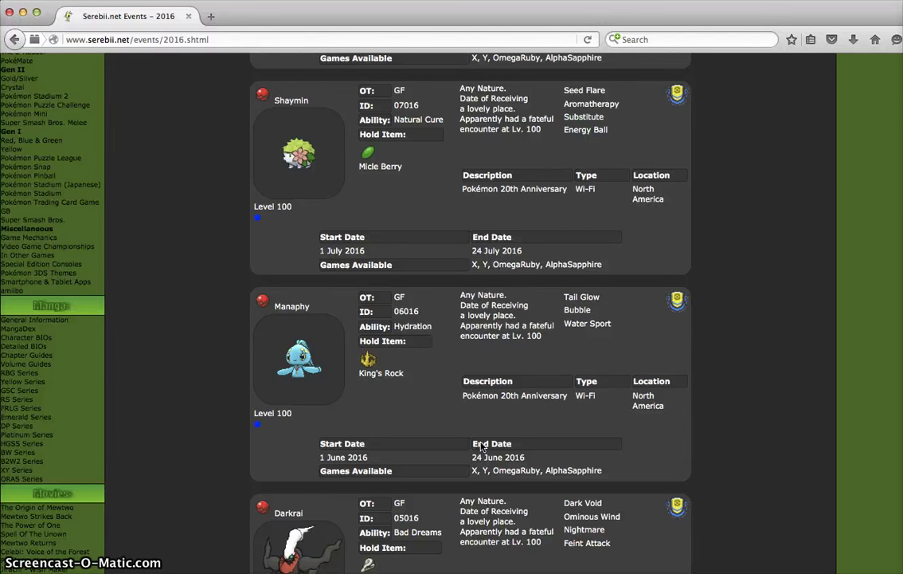
# Settle the view with the Arceus 20th Anniversary Gamestop event at the top
pyautogui.scroll(3)
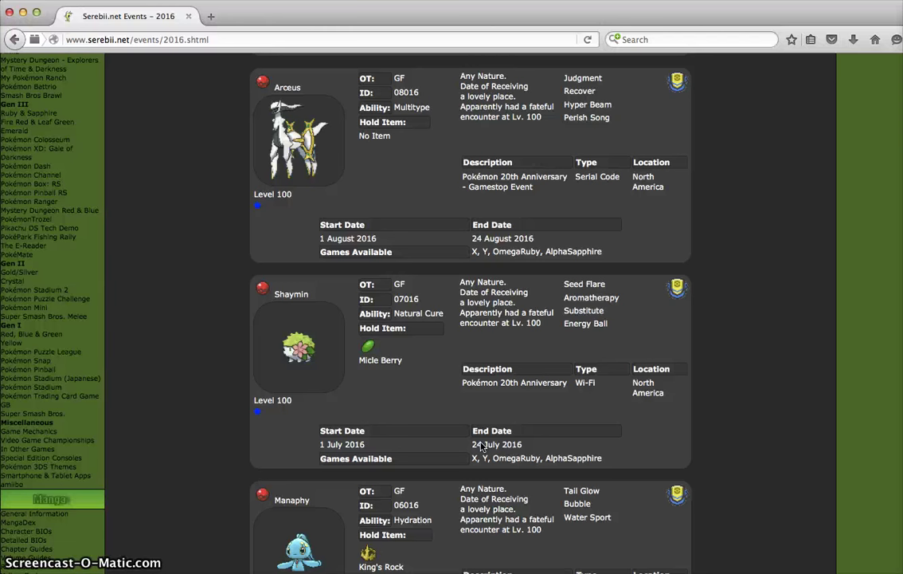
pyautogui.scroll(-3)
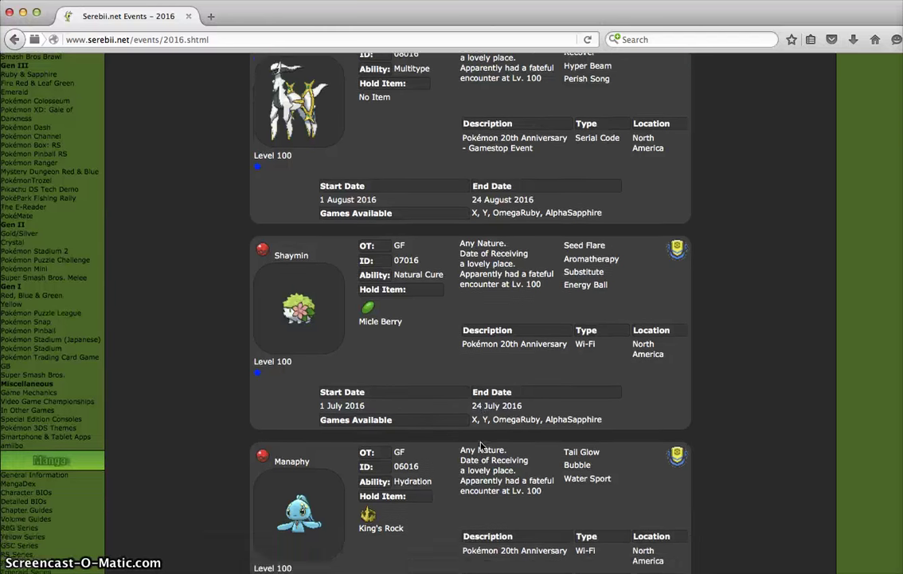
pyautogui.scroll(-3)
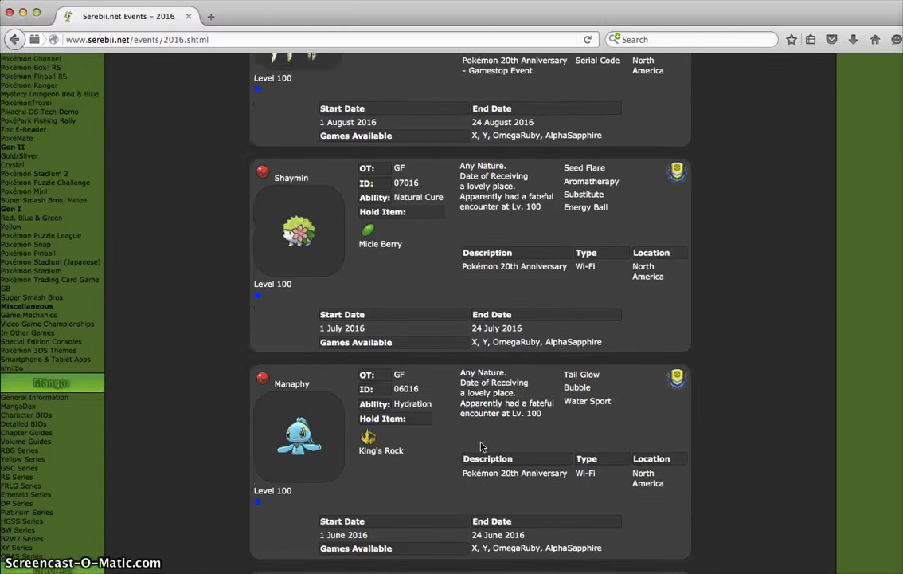
pyautogui.scroll(3)
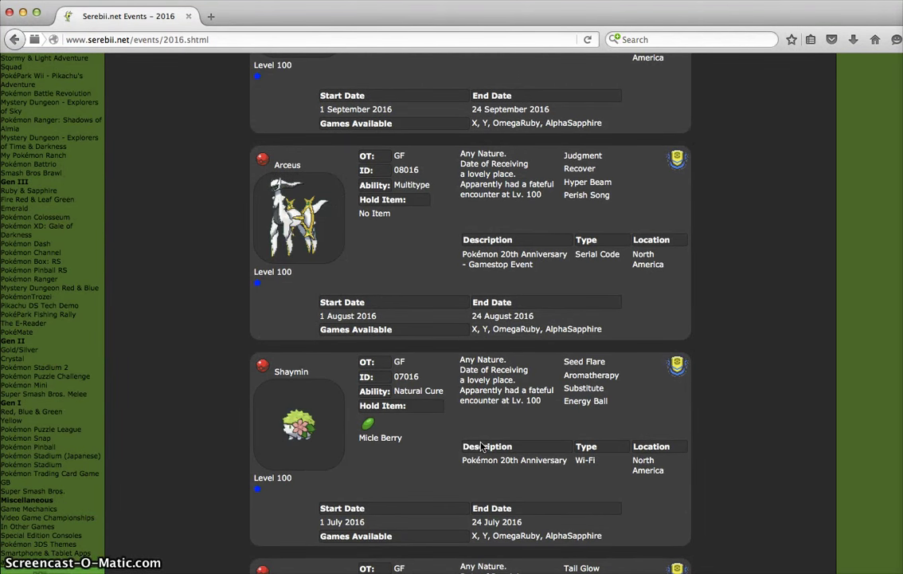
pyautogui.scroll(-3)
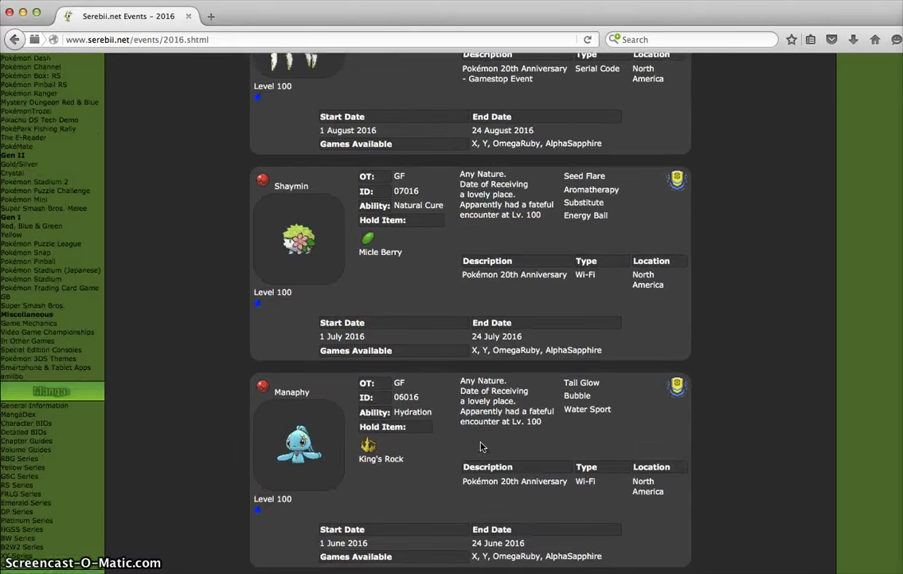
pyautogui.scroll(3)
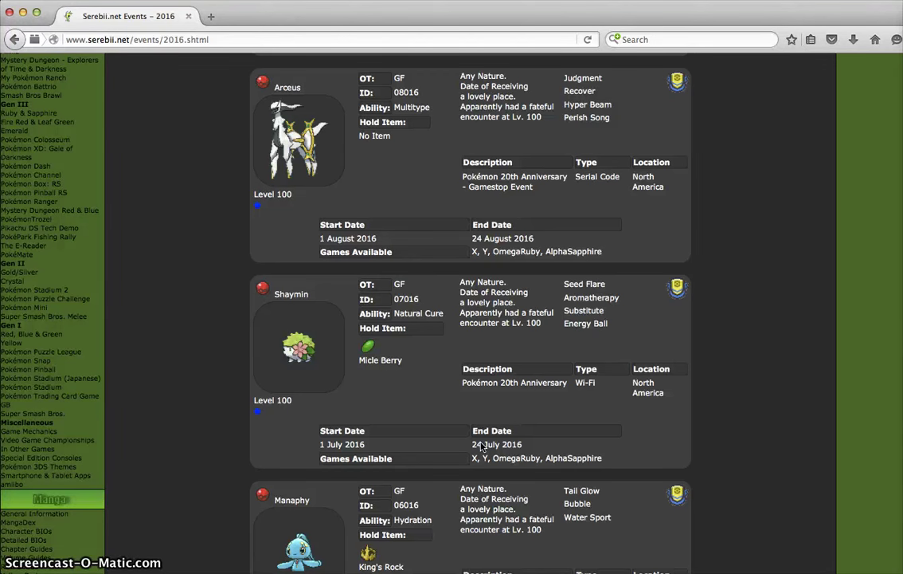
# Scroll up above Arceus to the Keldeo and Victini event entries
pyautogui.scroll(3)
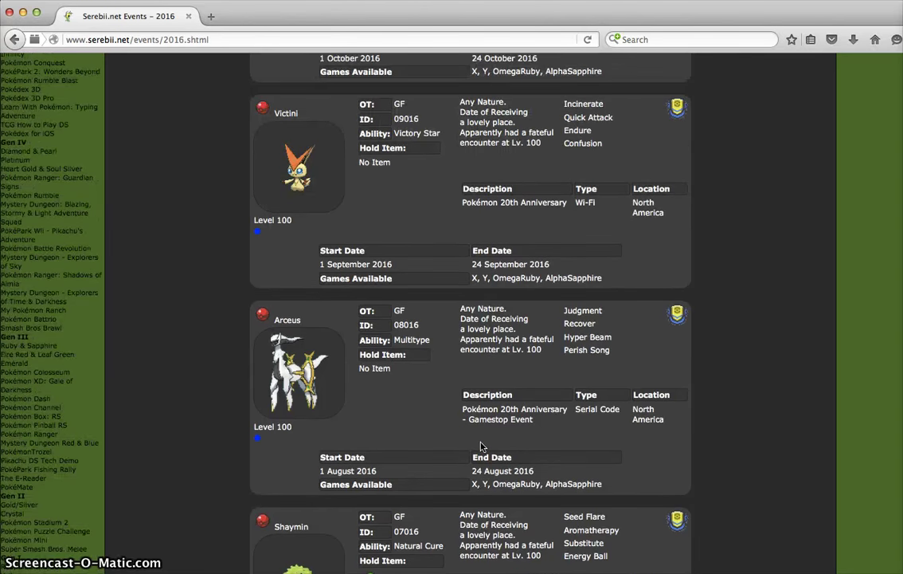
pyautogui.scroll(3)
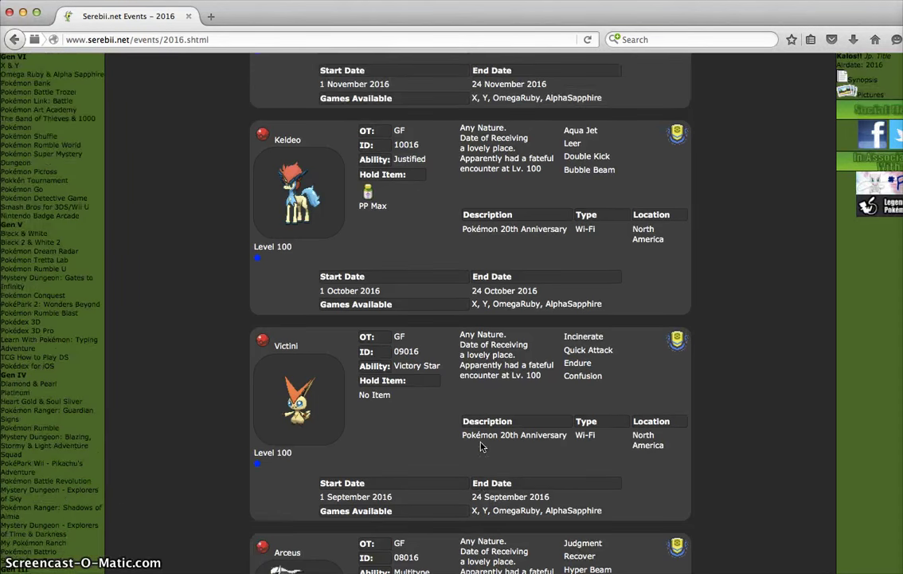
# Scroll up to the top of the America section showing Meloetta and Genesect
pyautogui.scroll(3)
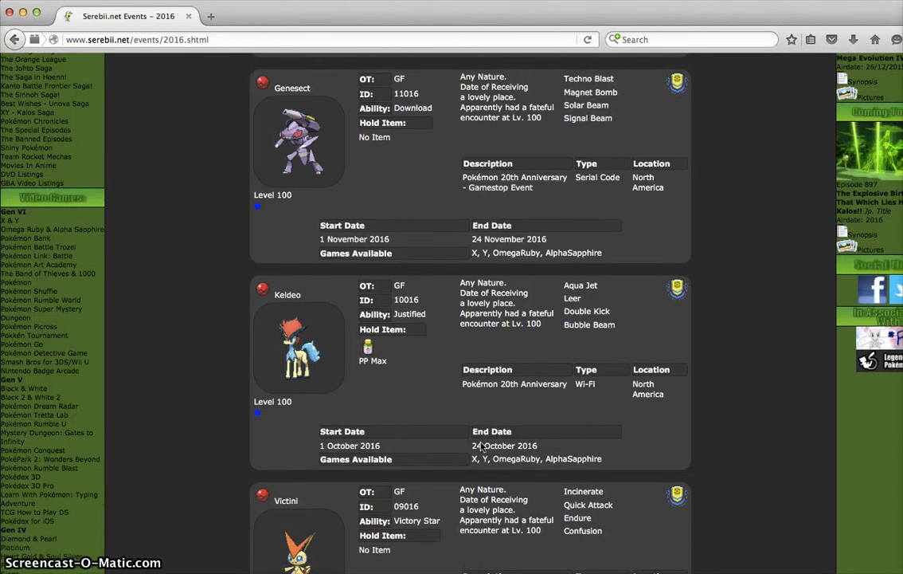
pyautogui.scroll(-3)
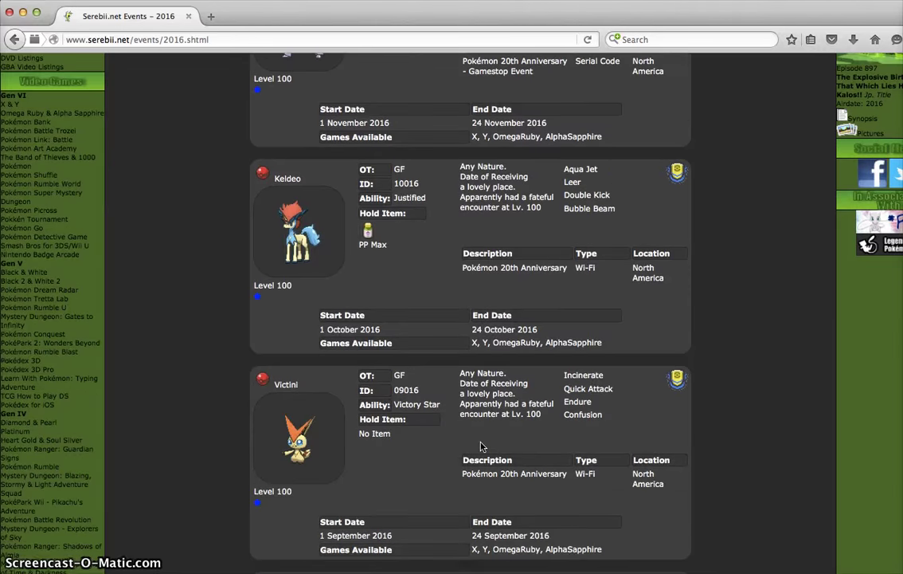
pyautogui.scroll(3)
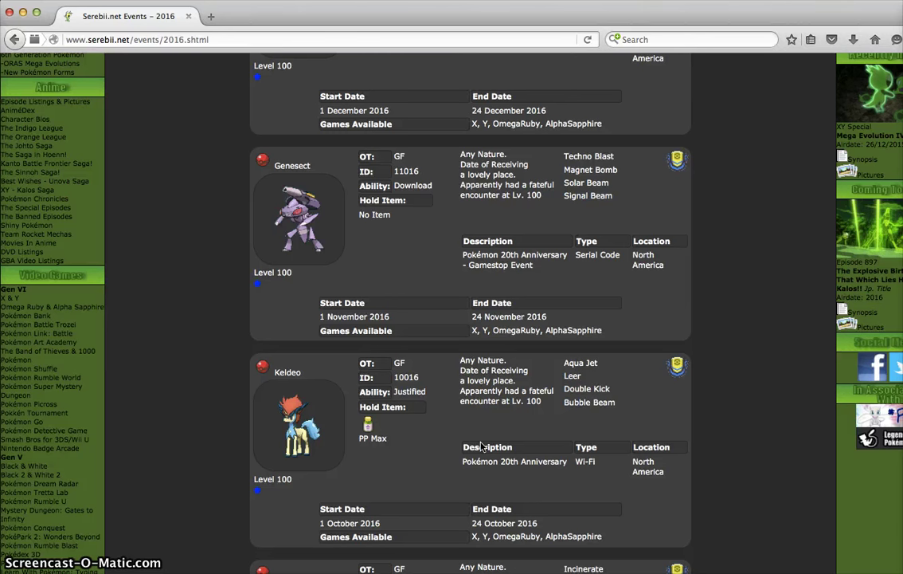
pyautogui.scroll(3)
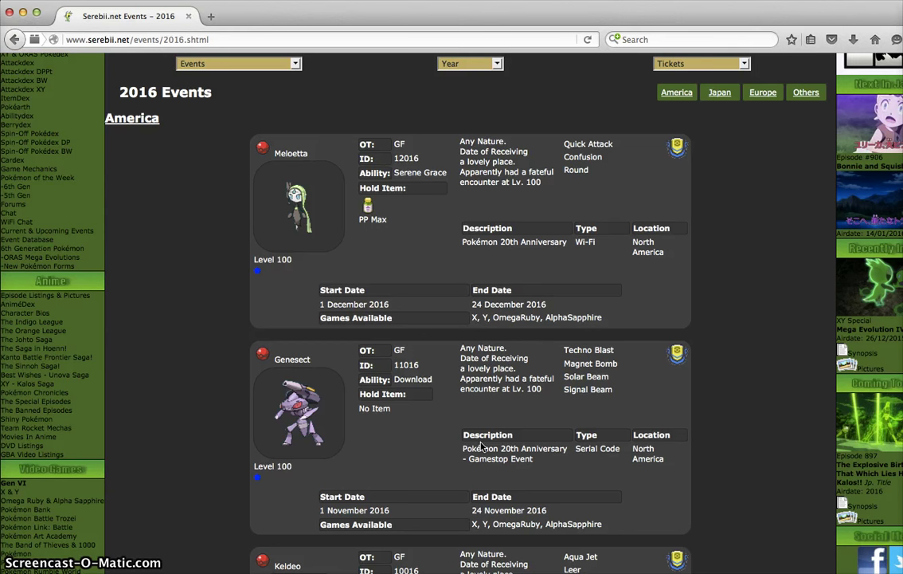
# Scroll to the very top so the site header and banner ad show above the America heading
pyautogui.scroll(-3)
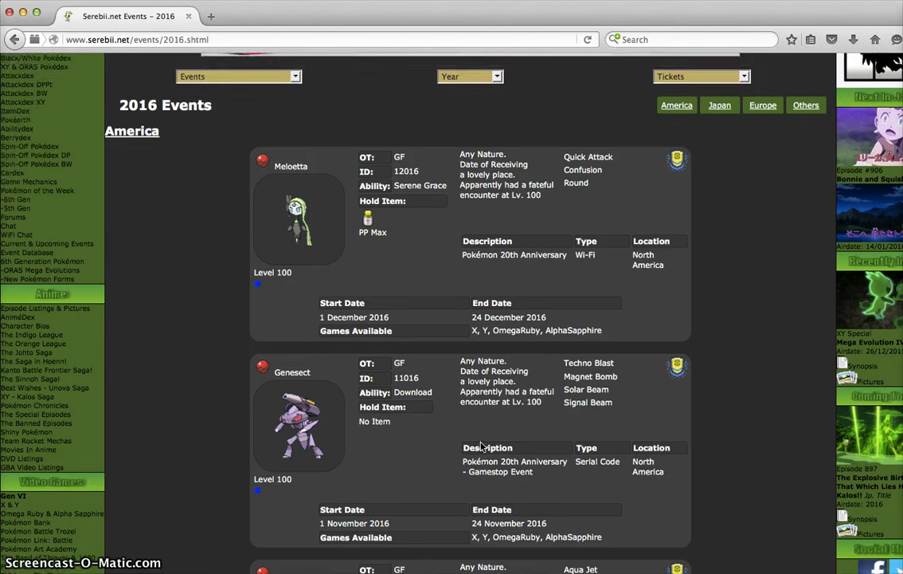
pyautogui.scroll(3)
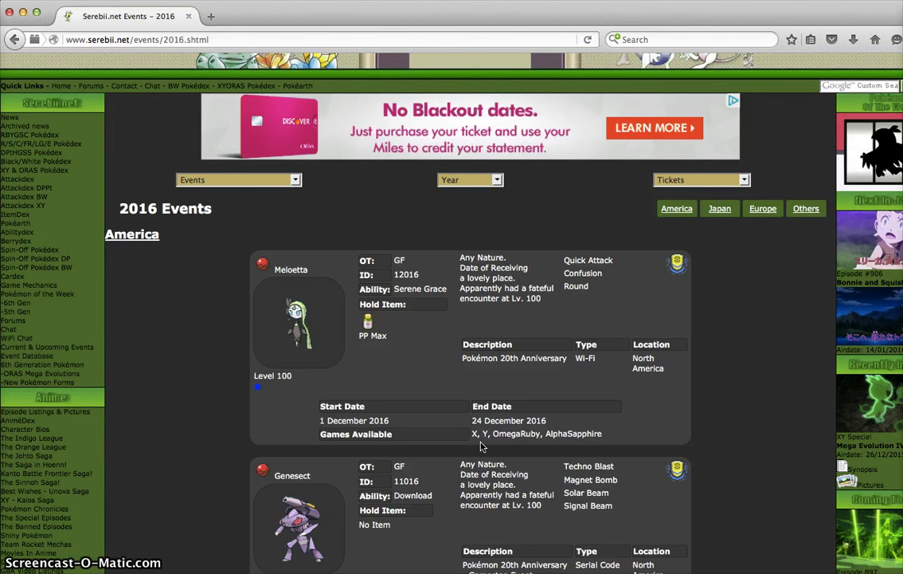
pyautogui.moveTo(236, 319)
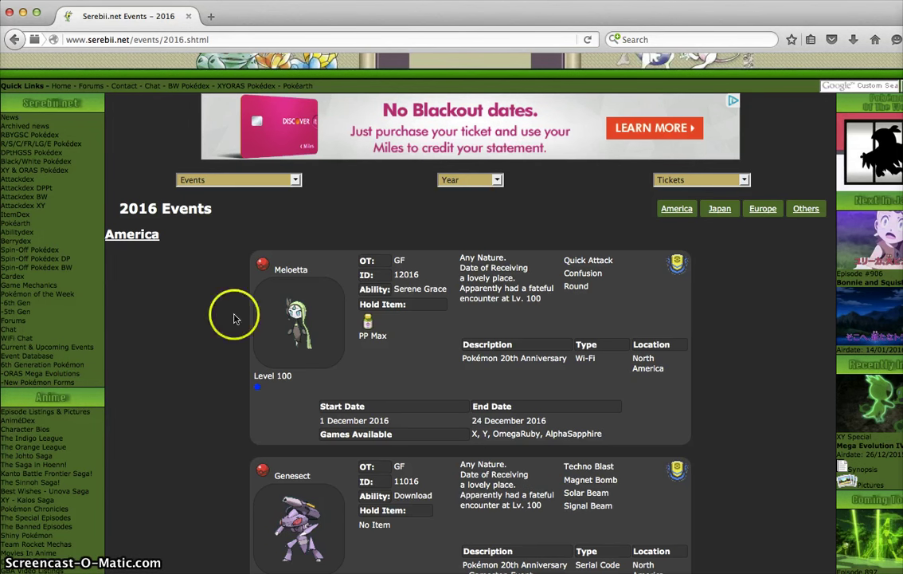
pyautogui.moveTo(13, 22)
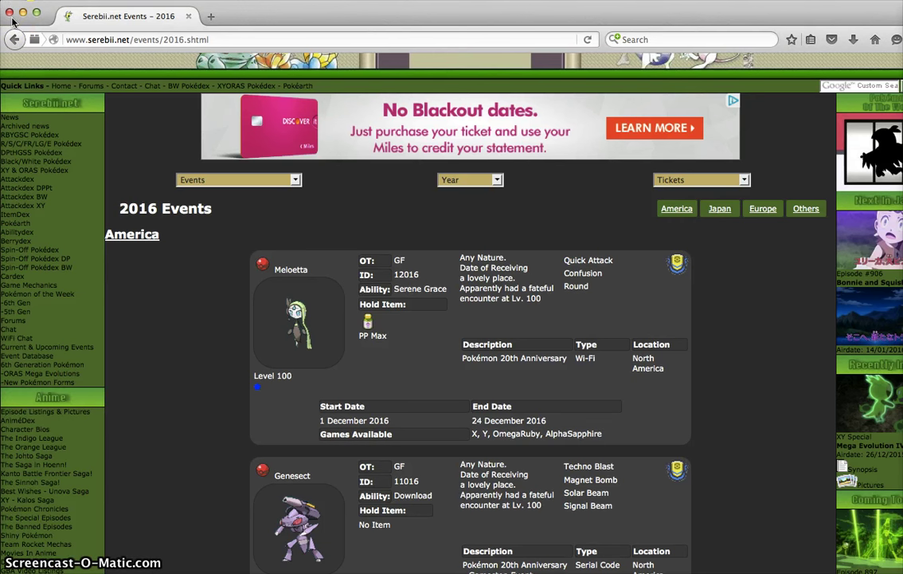
# Go back to the homepage news and scroll down to the New Nintendo 3DS US Bundle story
pyautogui.click(13, 38)
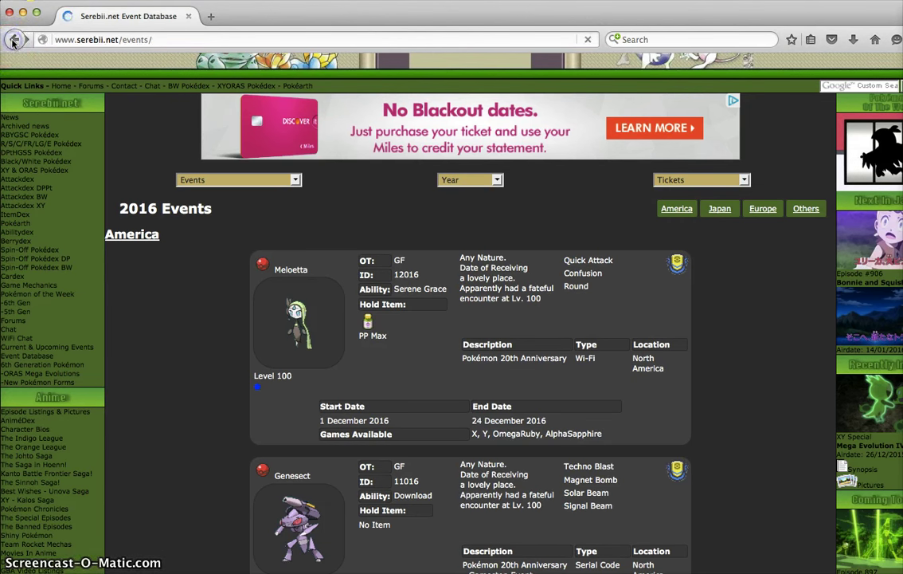
pyautogui.click(14, 38)
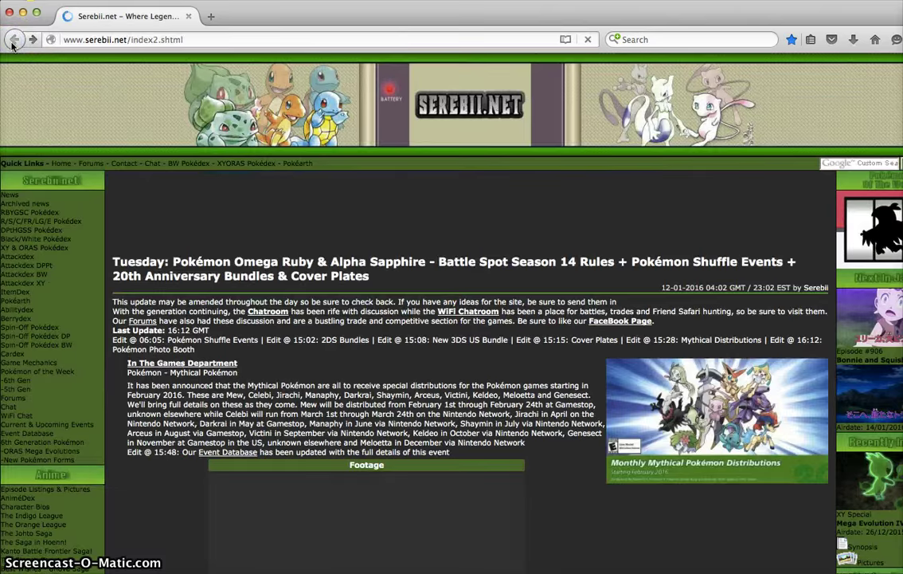
pyautogui.scroll(-3)
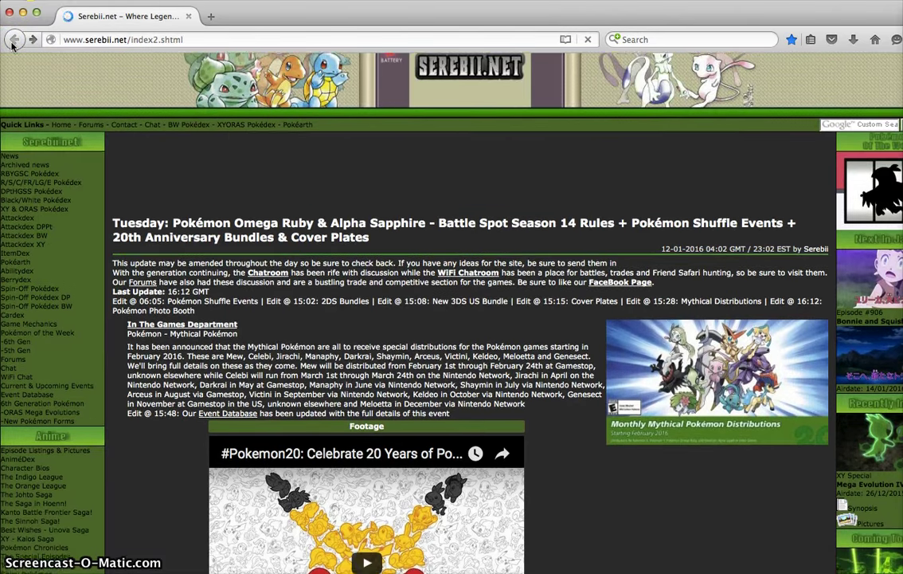
pyautogui.scroll(-3)
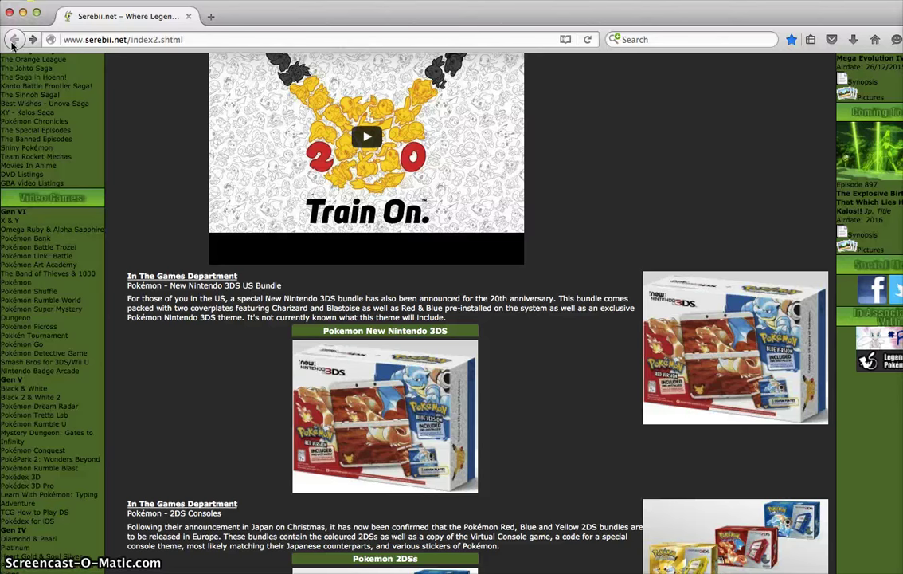
# Scroll down to the 2DS Consoles and New Nintendo 3DS Cover Plates stories
pyautogui.scroll(-3)
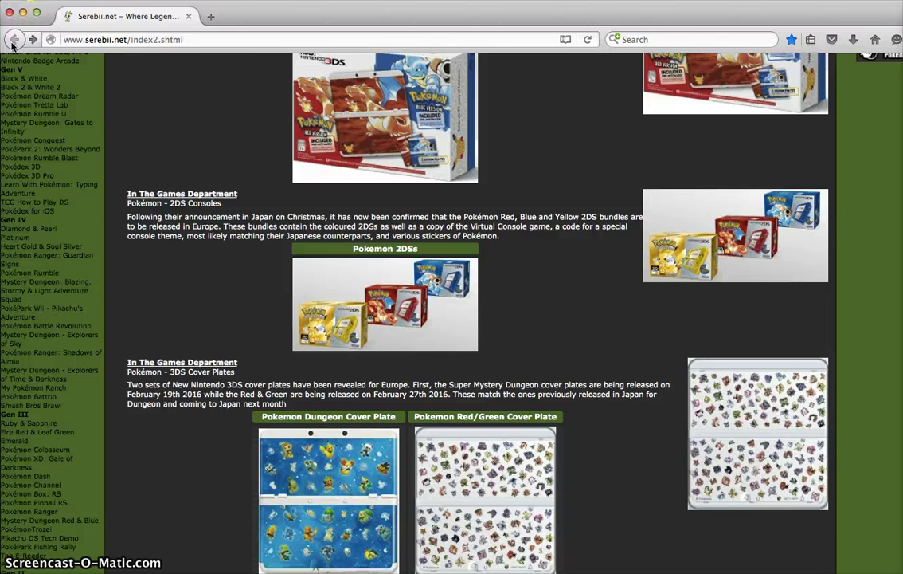
# Scroll down to the Special Battle Season 14 rules and Pokémon Shuffle events stories
pyautogui.scroll(-3)
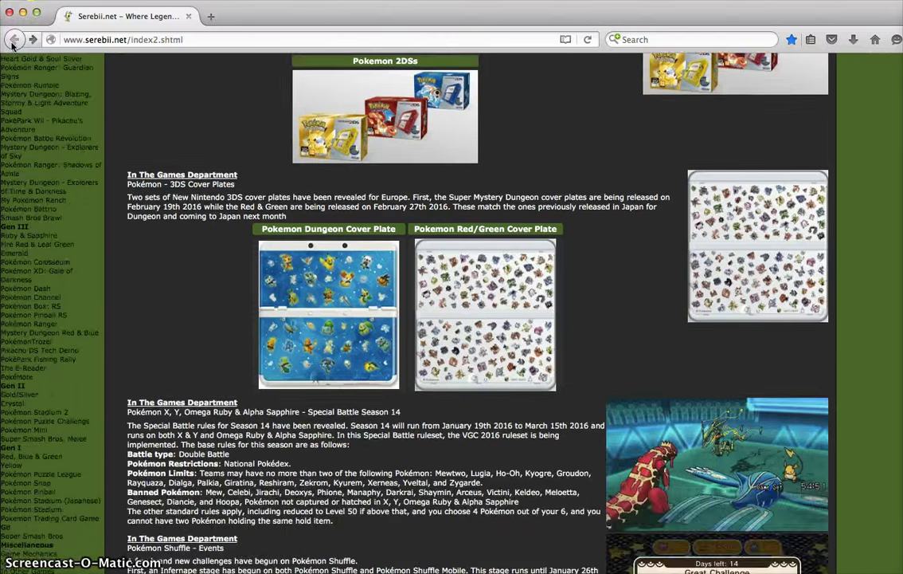
pyautogui.scroll(3)
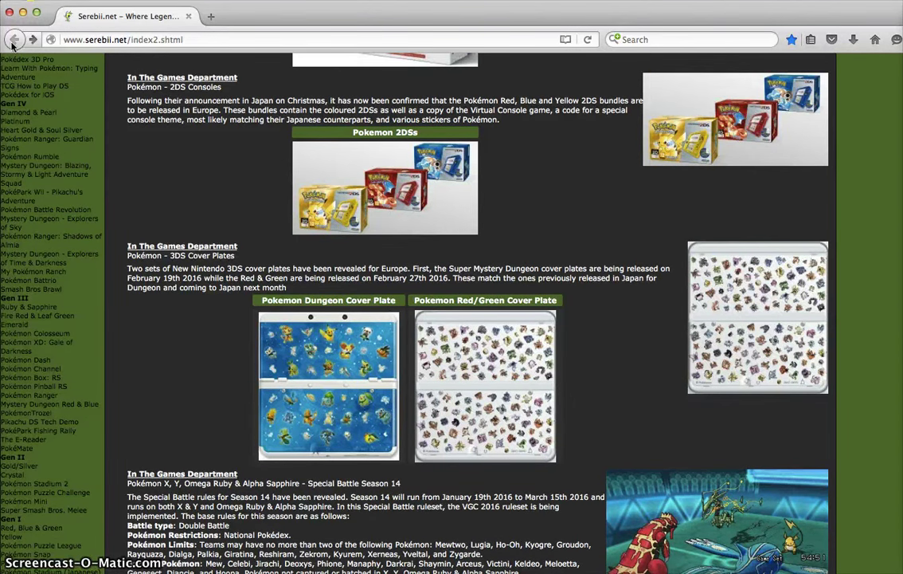
pyautogui.scroll(-3)
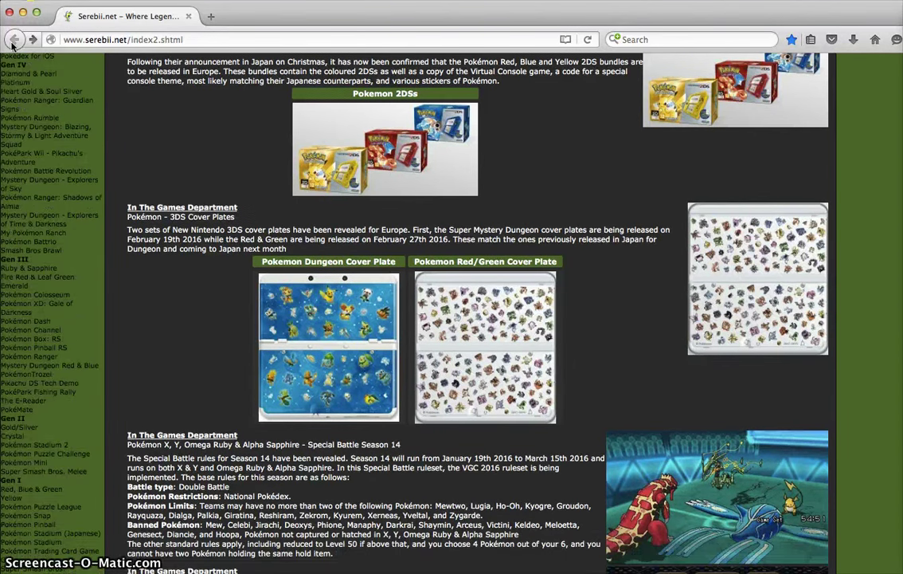
pyautogui.scroll(3)
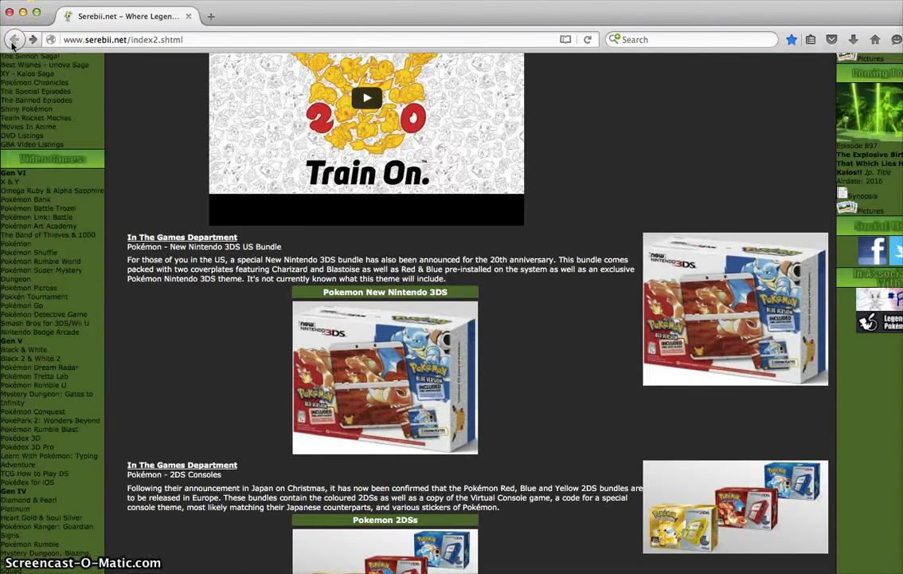
pyautogui.scroll(-3)
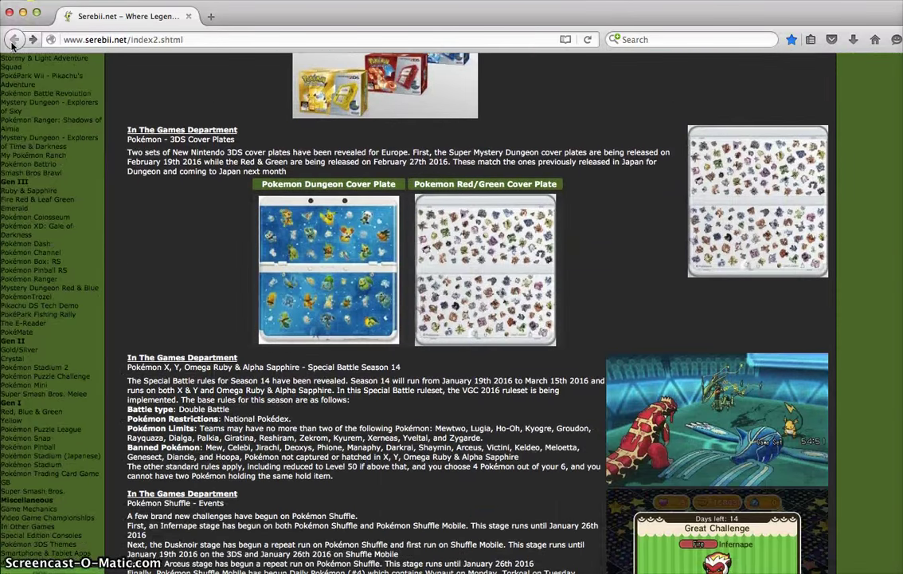
pyautogui.scroll(-3)
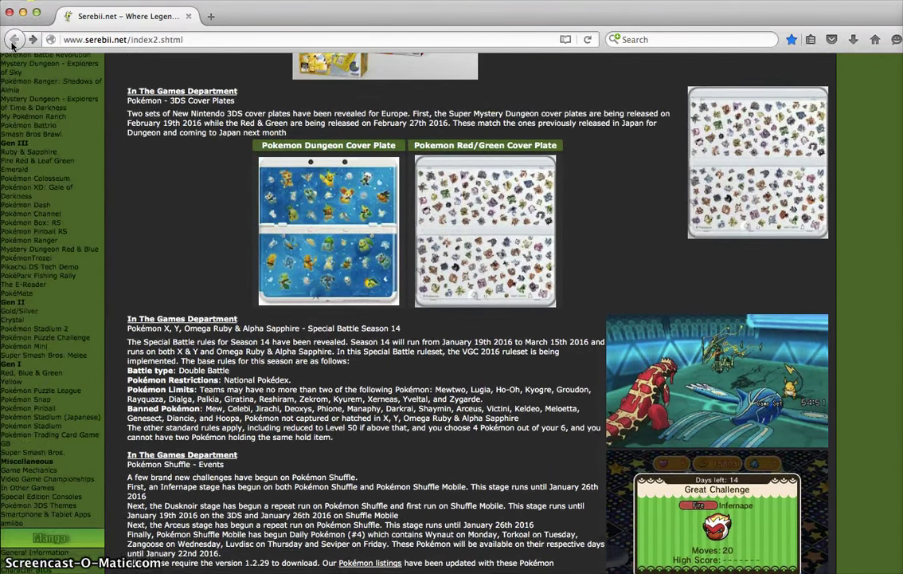
pyautogui.scroll(-3)
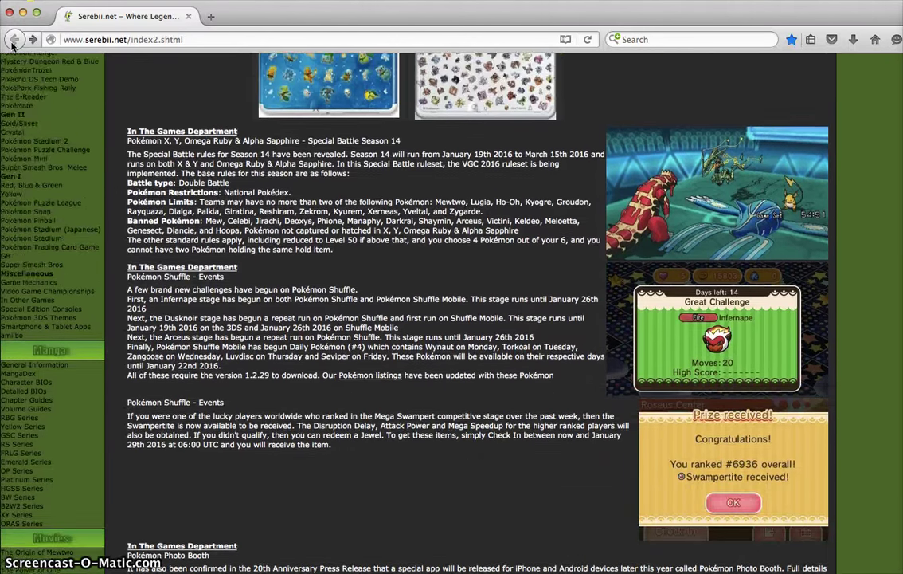
# Scroll the news down to the Pokémon Photo Booth and Anime Department XYZ stories
pyautogui.scroll(-3)
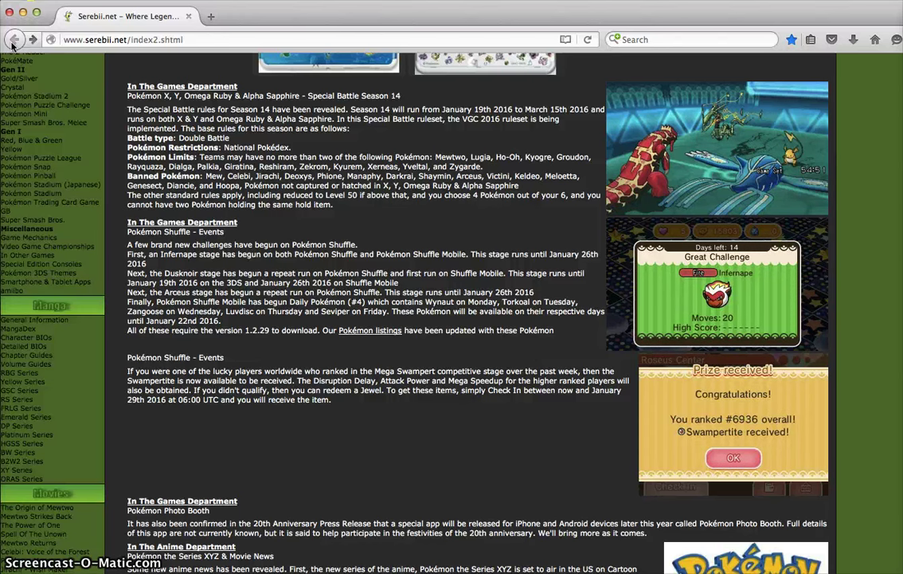
# Scroll to the end of the news post, reaching the "Until Next Time, See Ya" sign-off
pyautogui.scroll(-3)
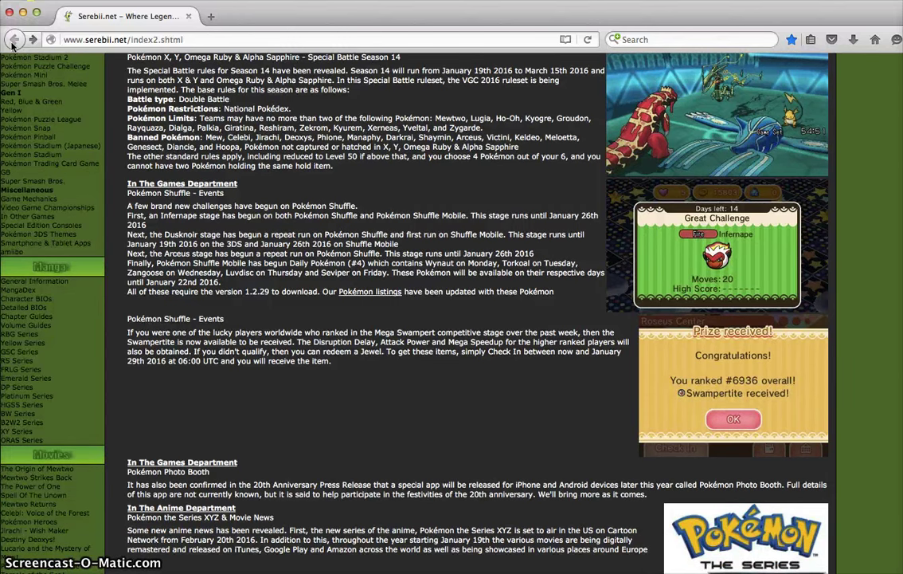
pyautogui.scroll(-3)
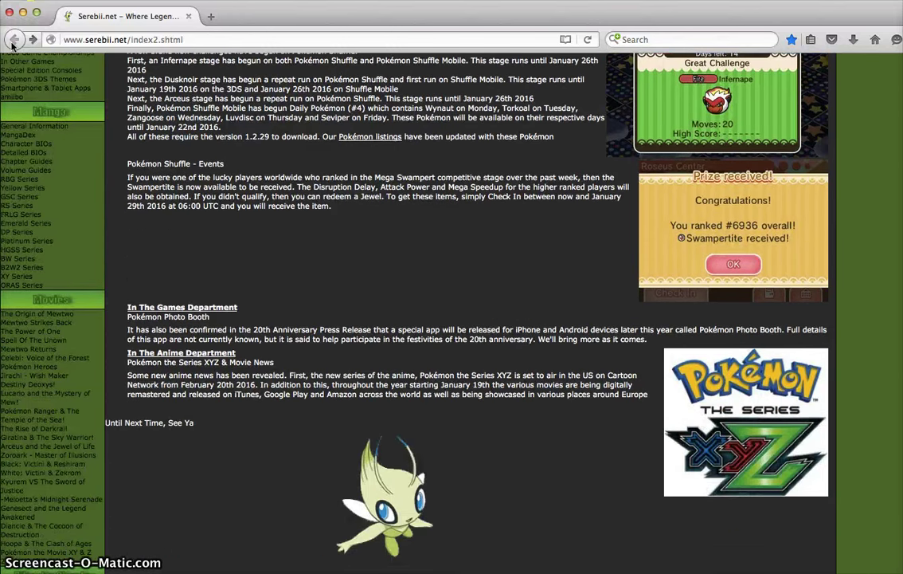